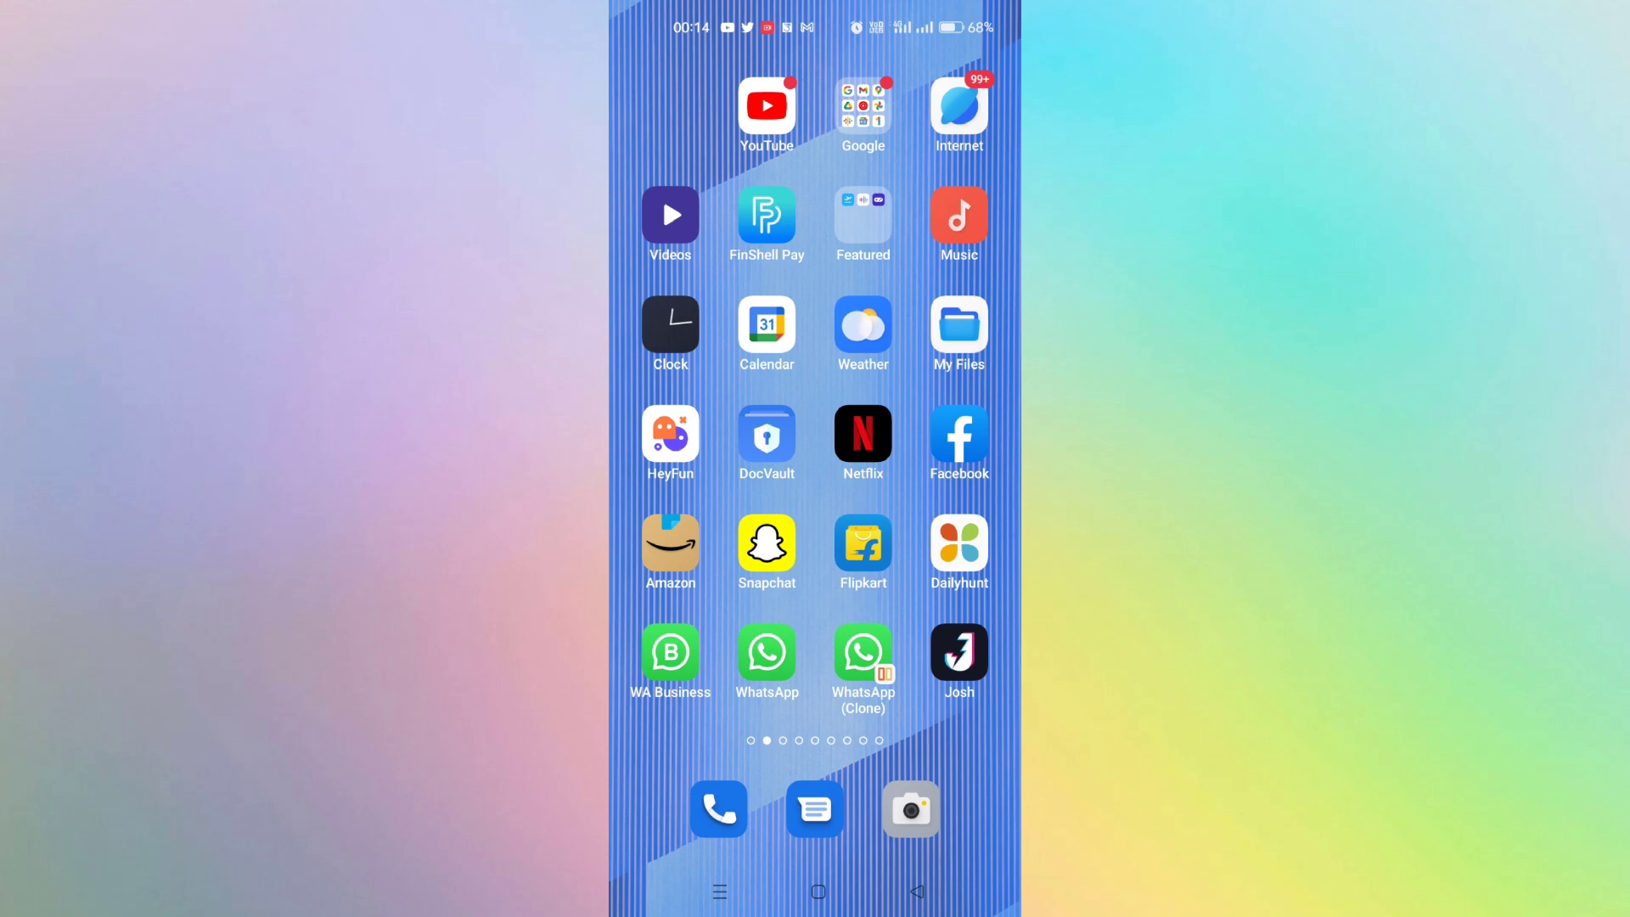
# Step: Open the YouTube email inviting the channel to choose its handle
pyautogui.click(862, 107)
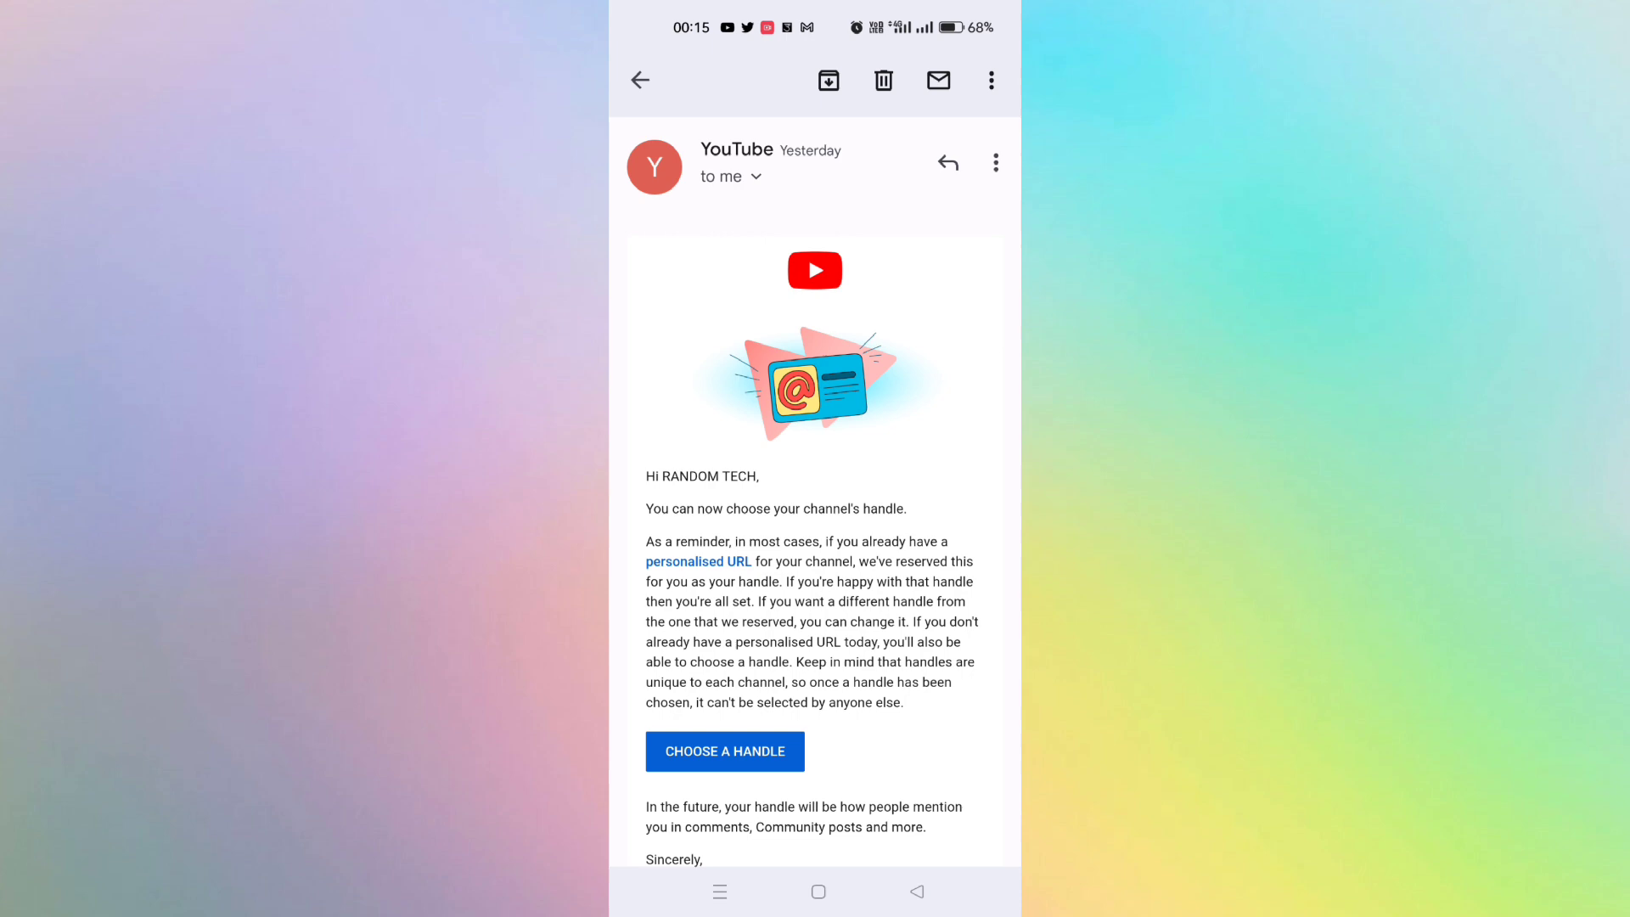
pyautogui.scroll(-3)
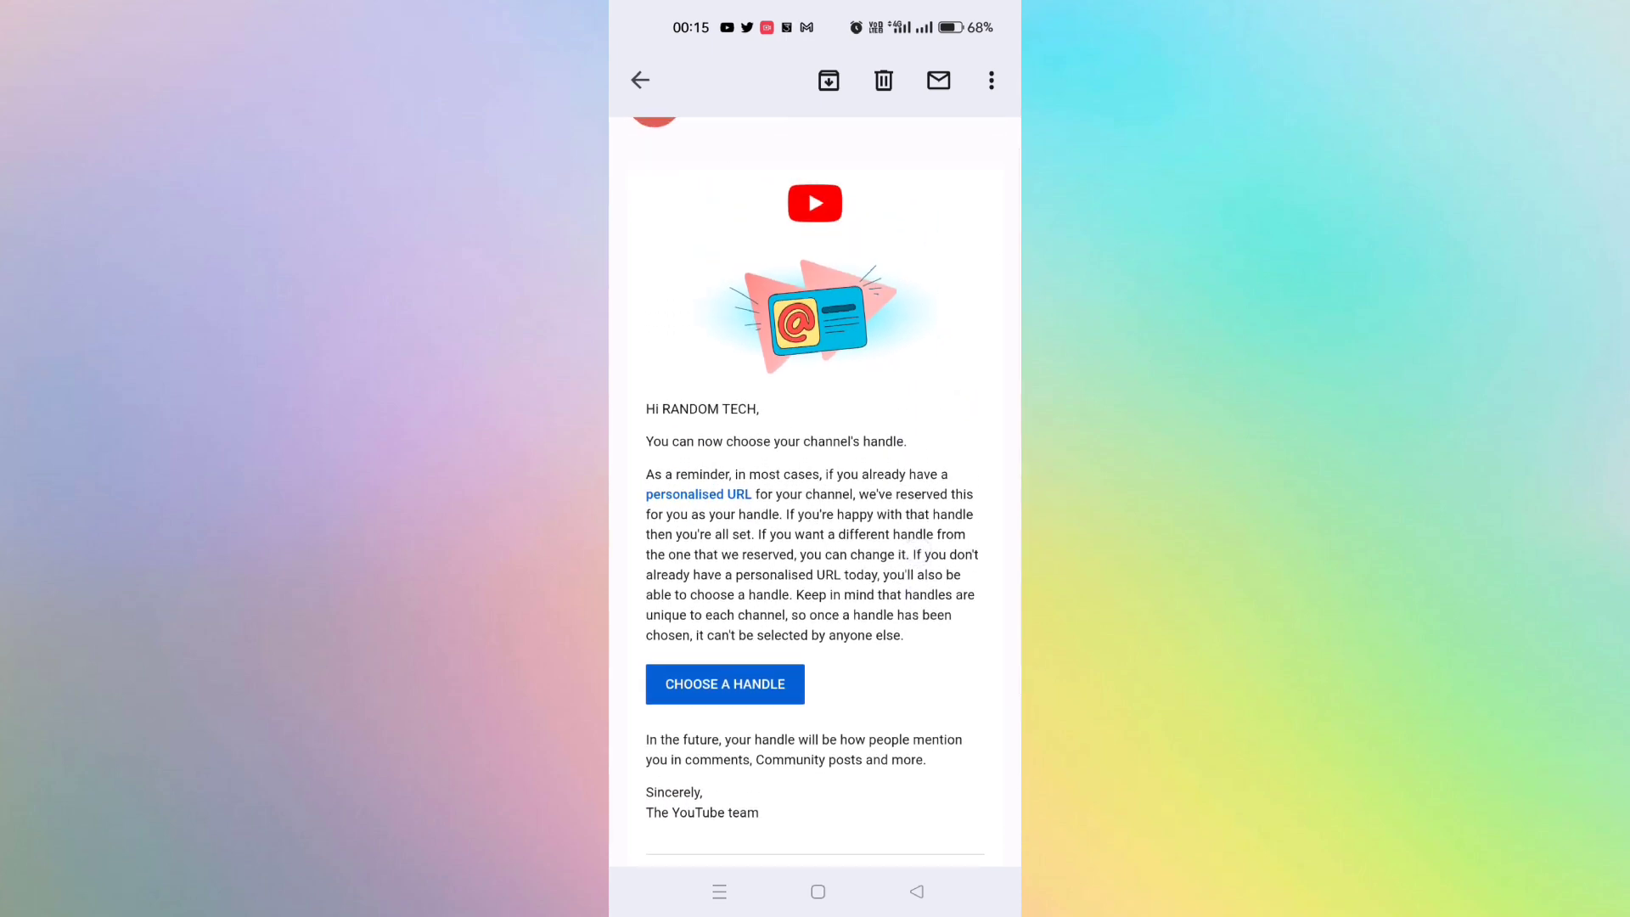
pyautogui.click(766, 679)
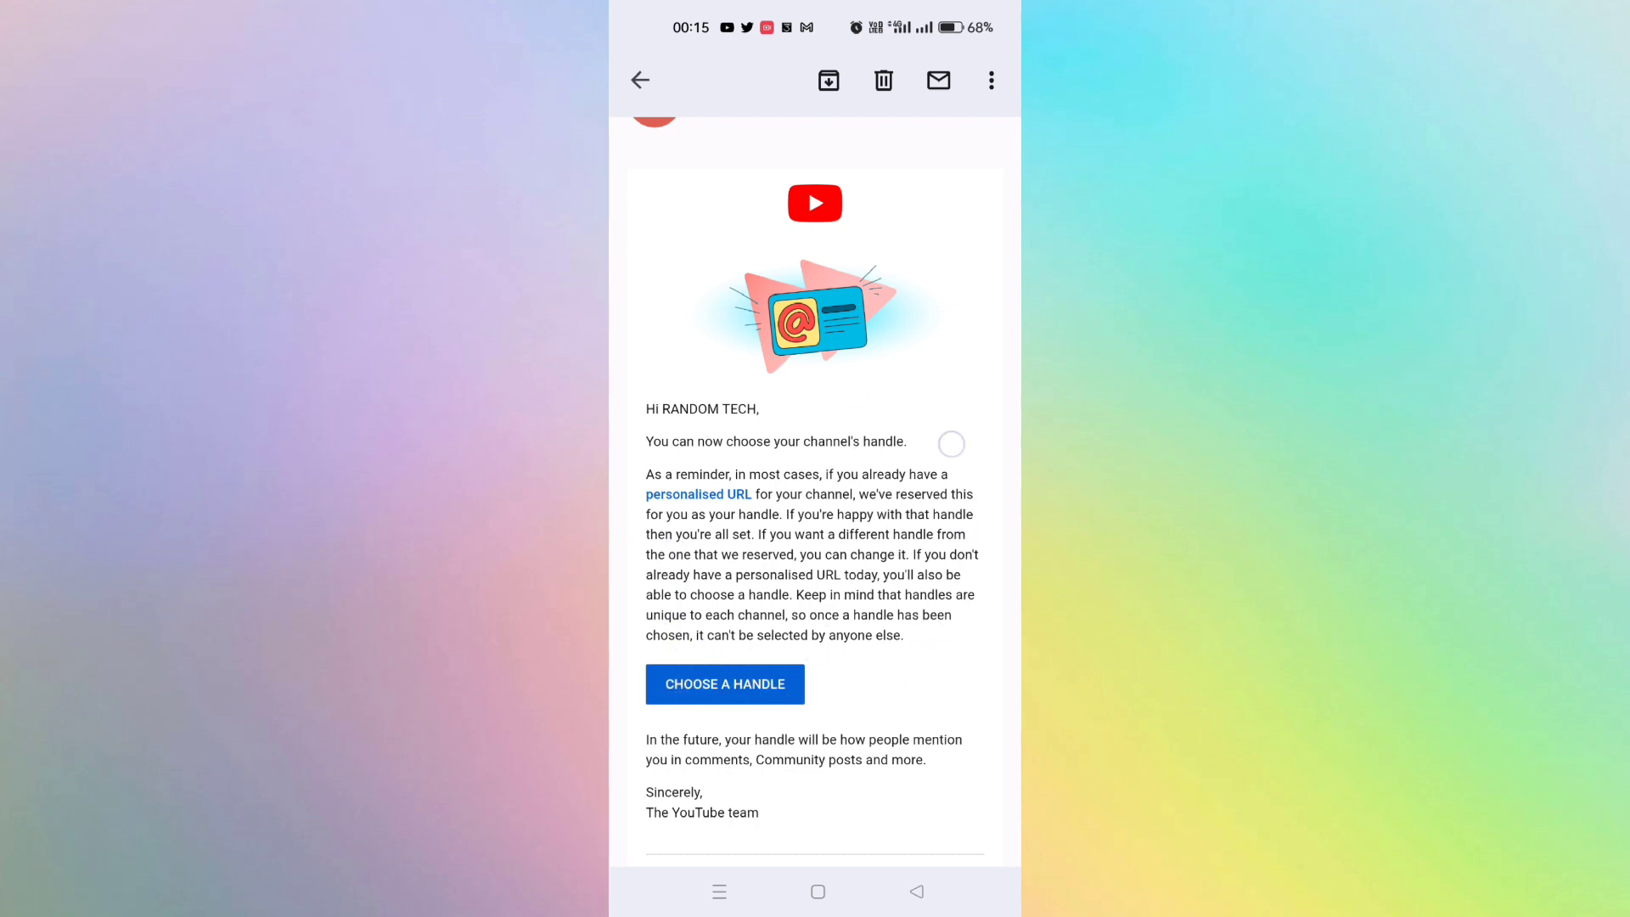
pyautogui.click(720, 696)
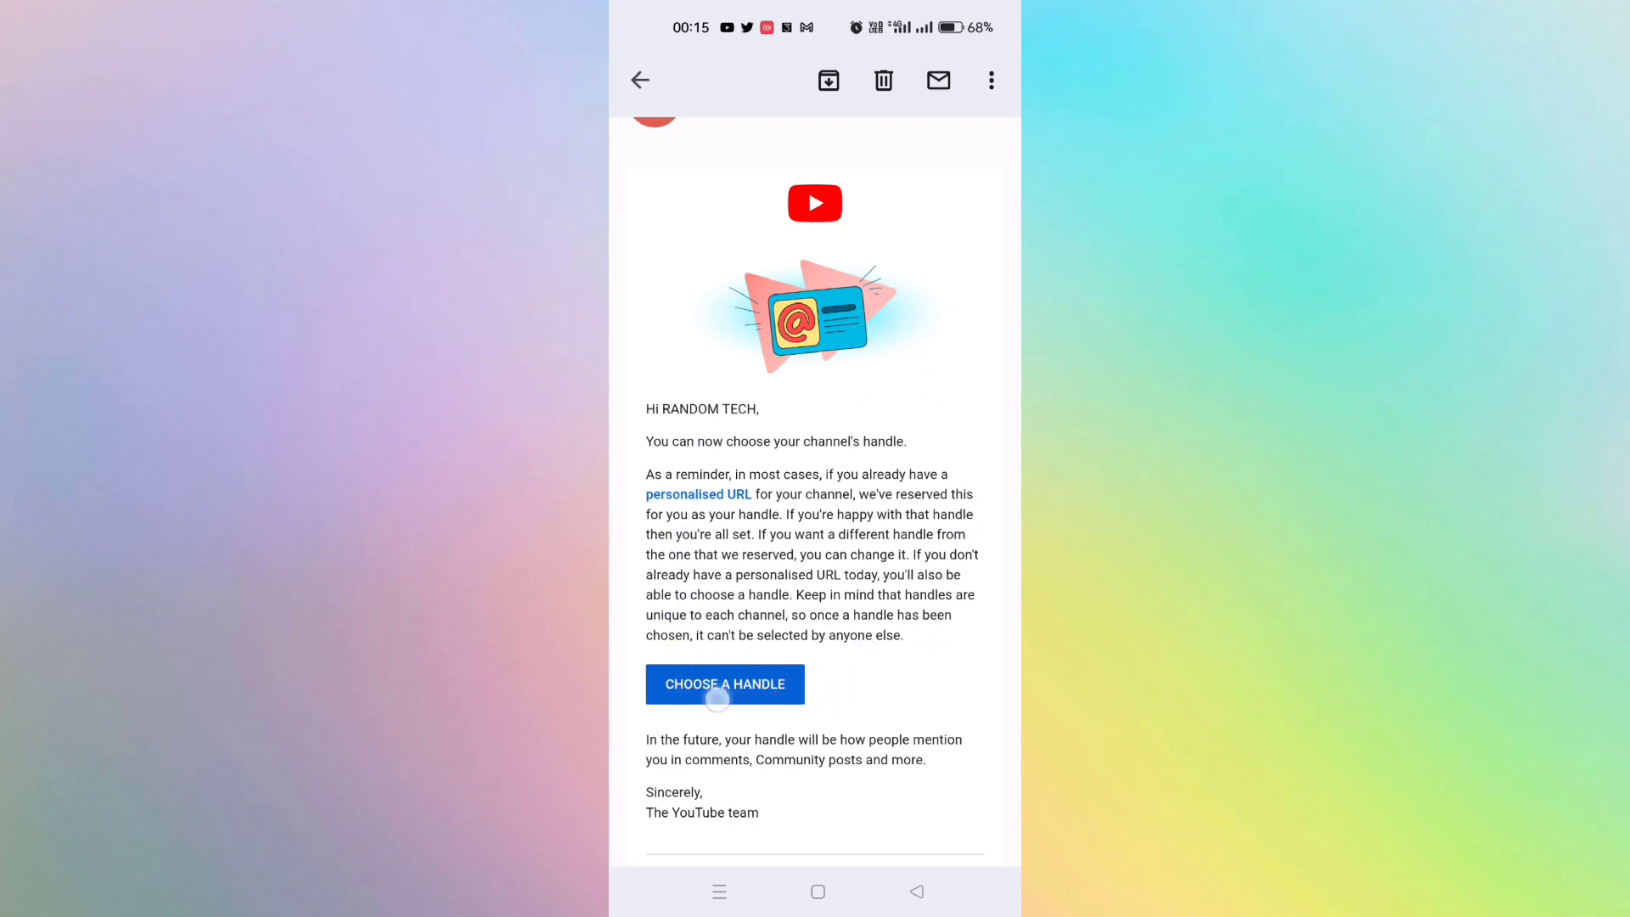
pyautogui.click(723, 684)
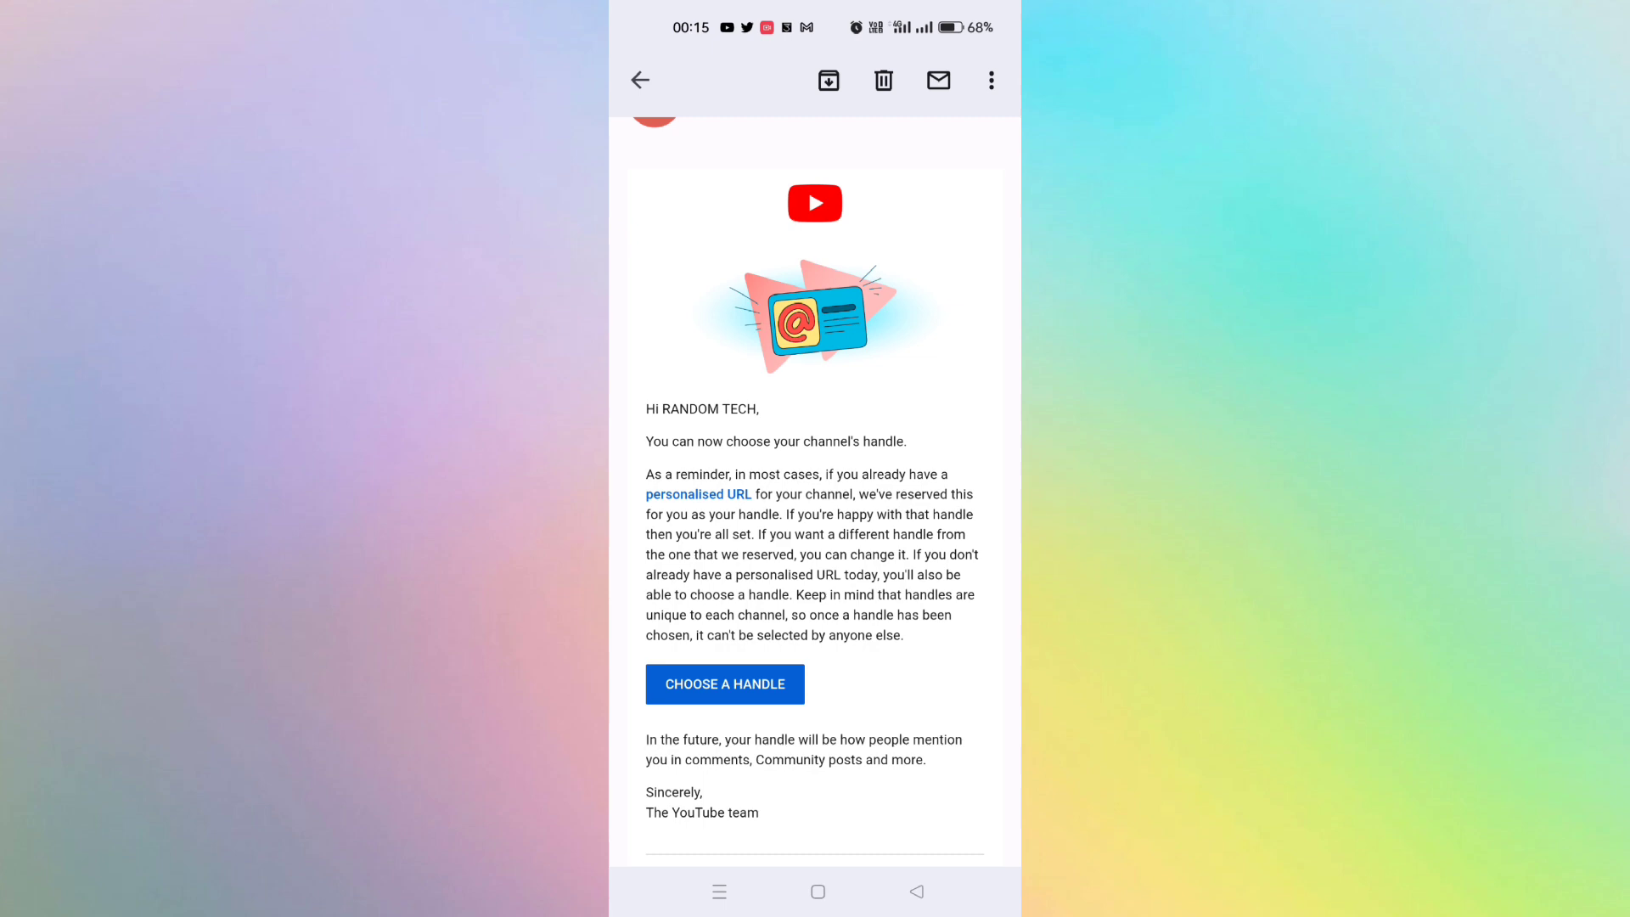
pyautogui.click(725, 684)
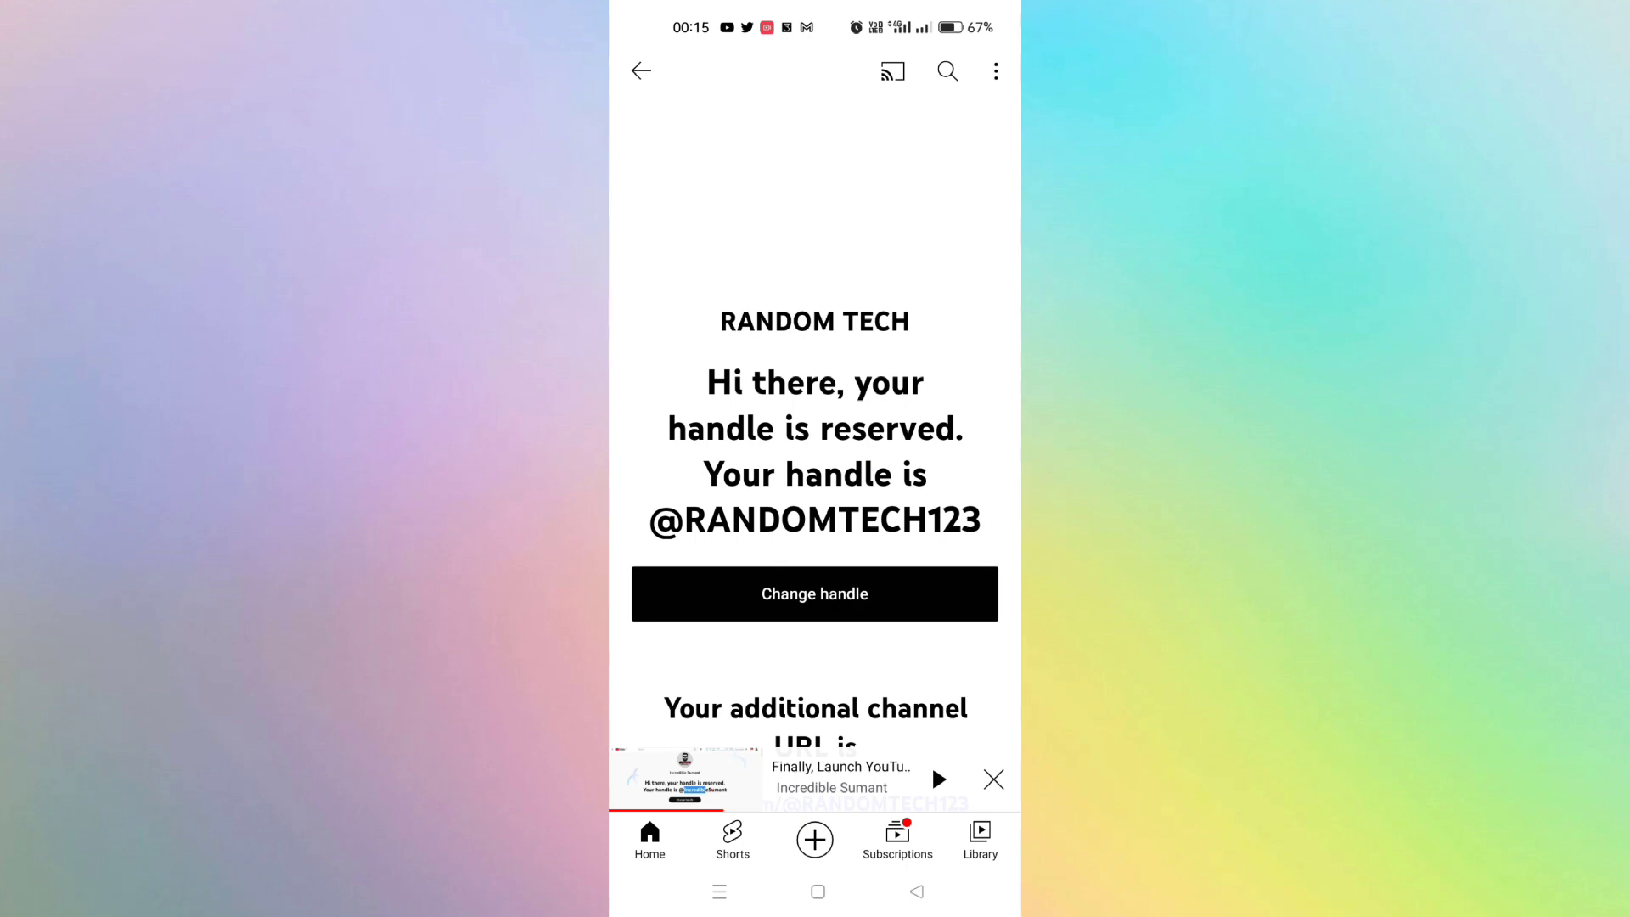
pyautogui.click(994, 778)
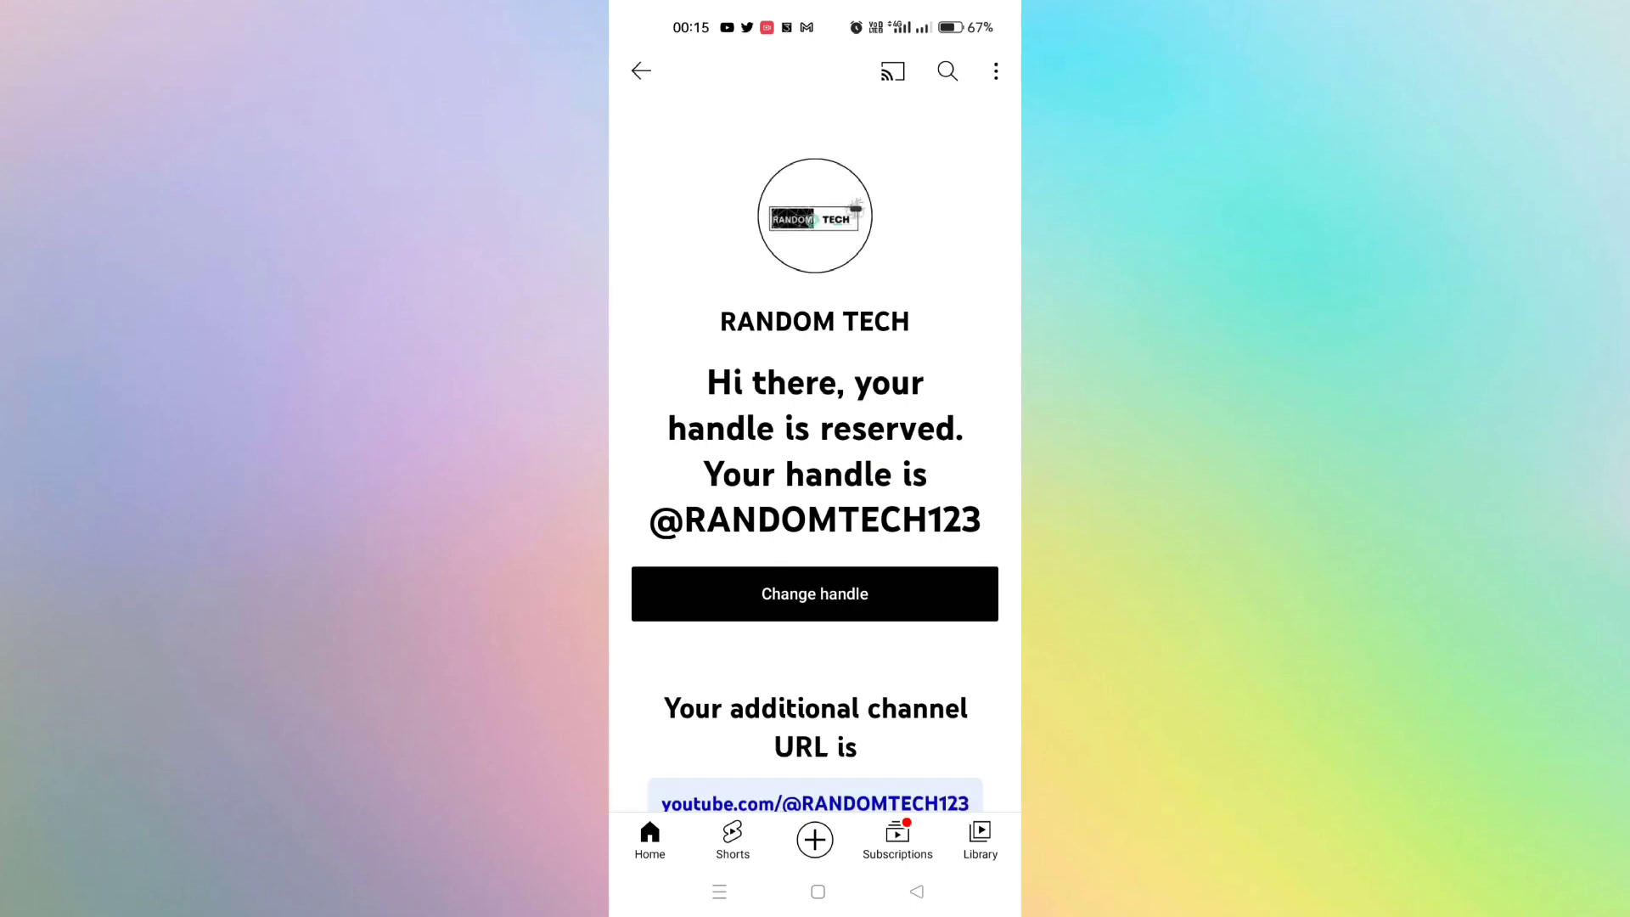
pyautogui.scroll(-3)
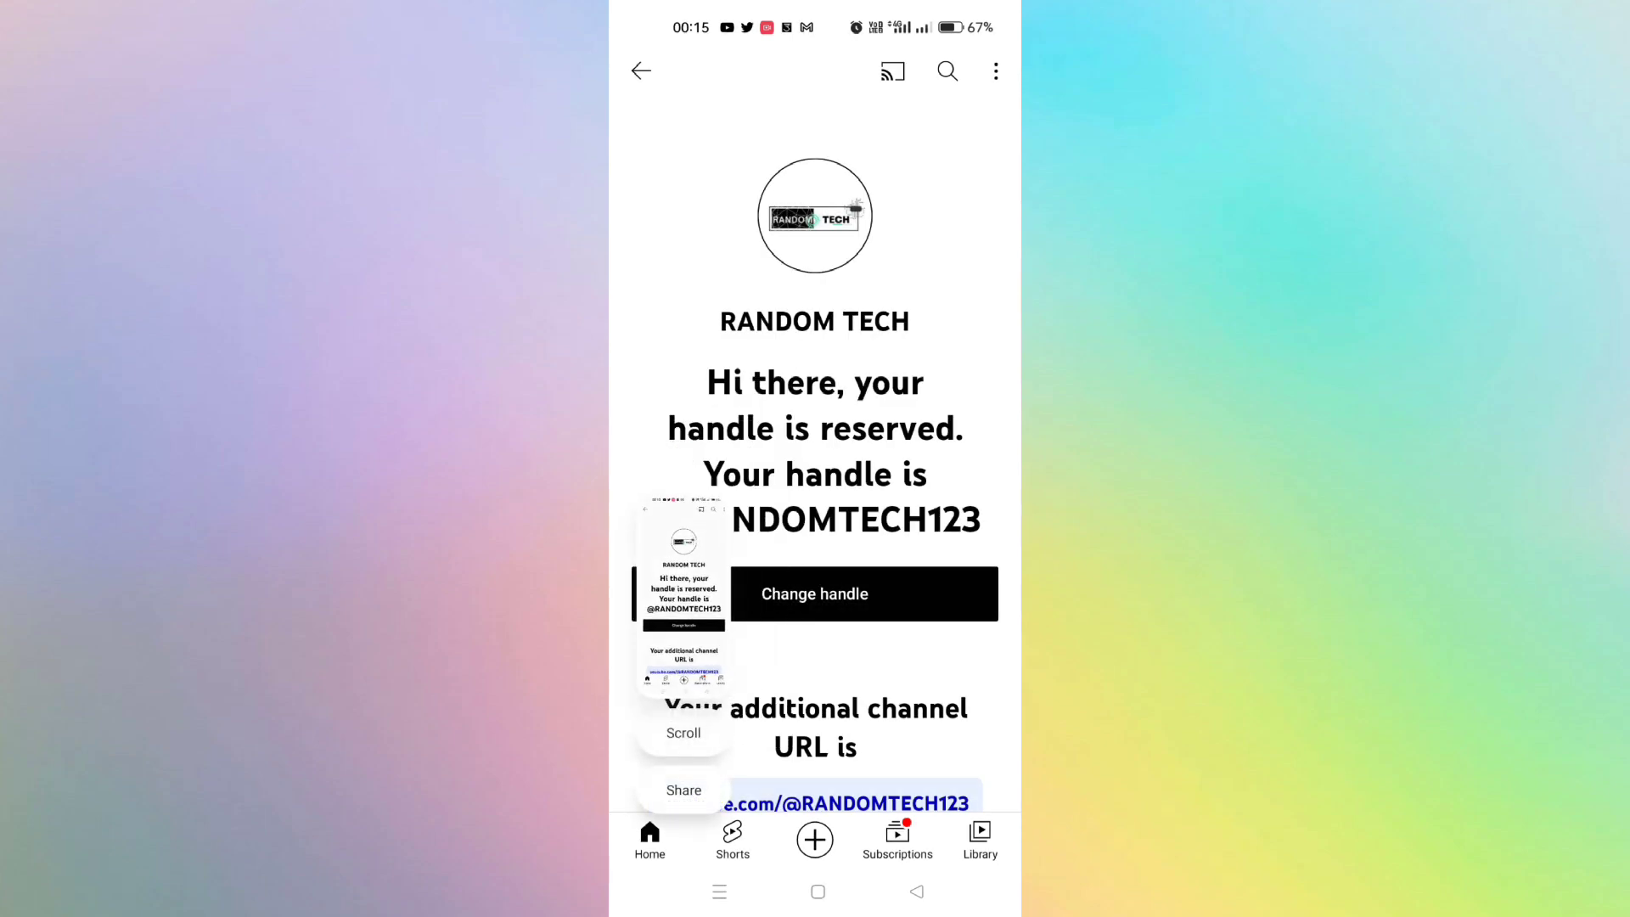
pyautogui.click(815, 594)
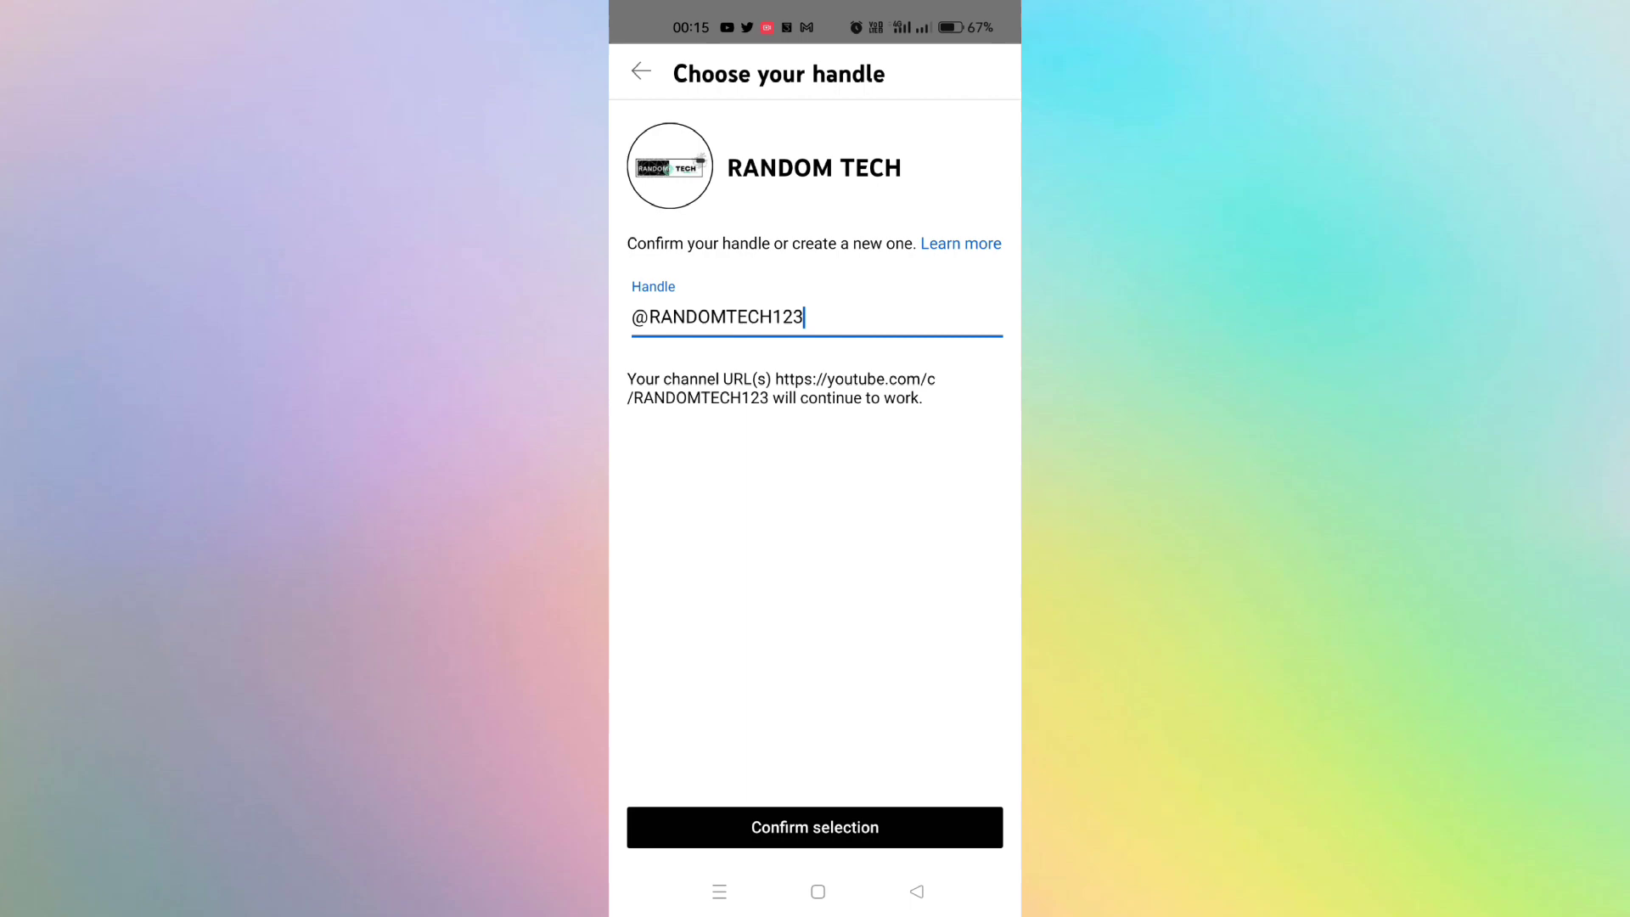
pyautogui.press('Backspace')
pyautogui.write('11222')
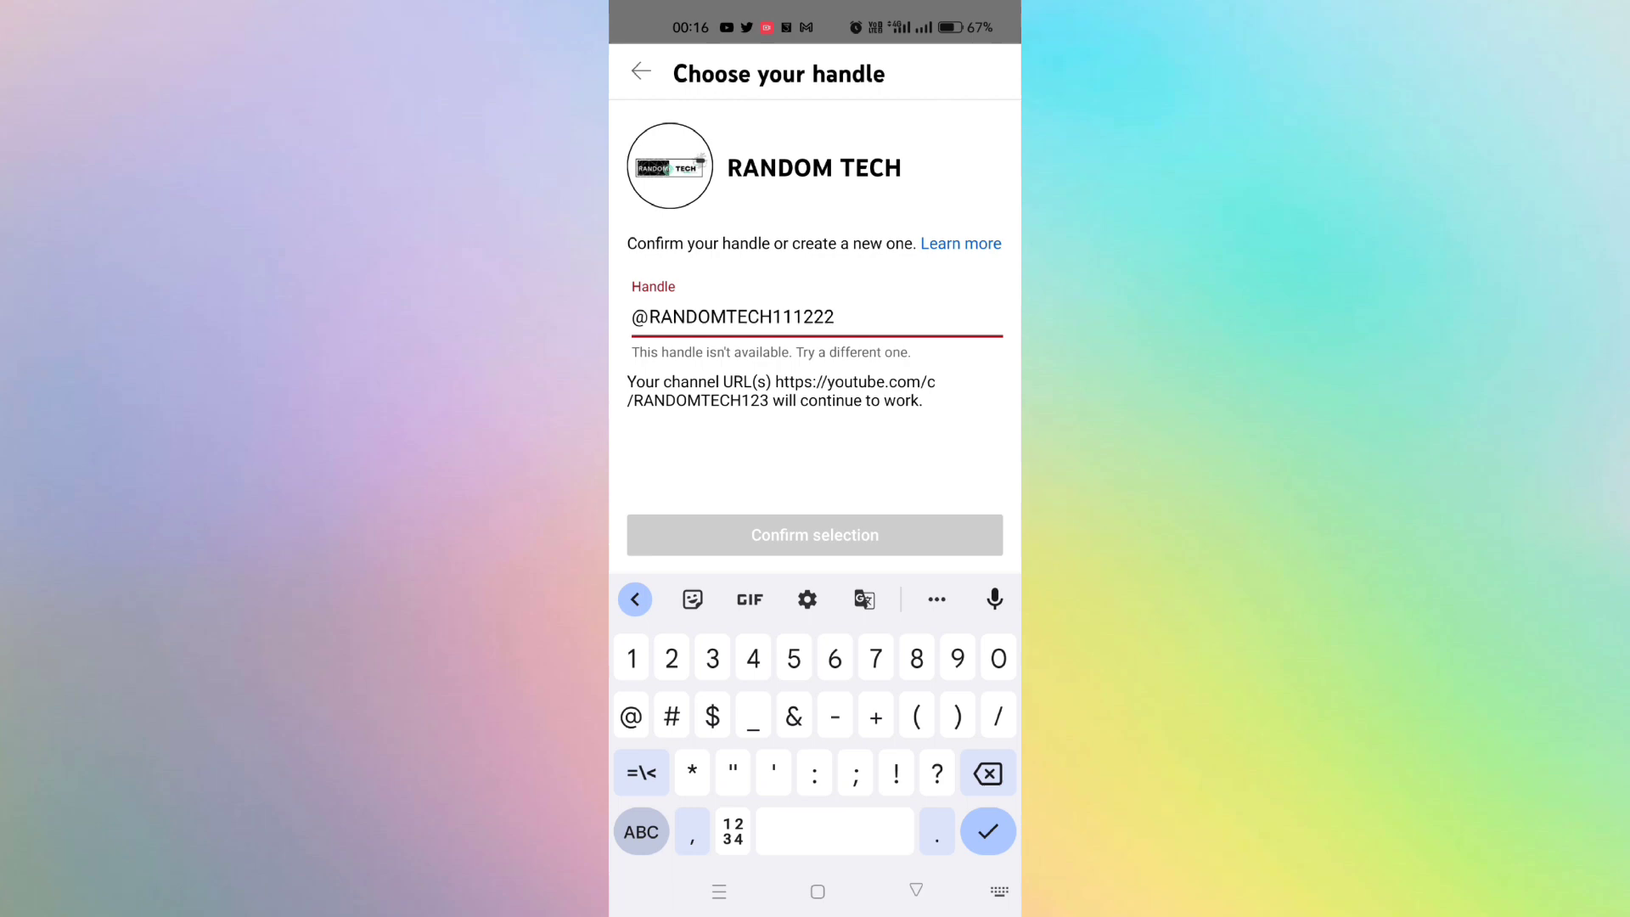
pyautogui.press('Backspace')
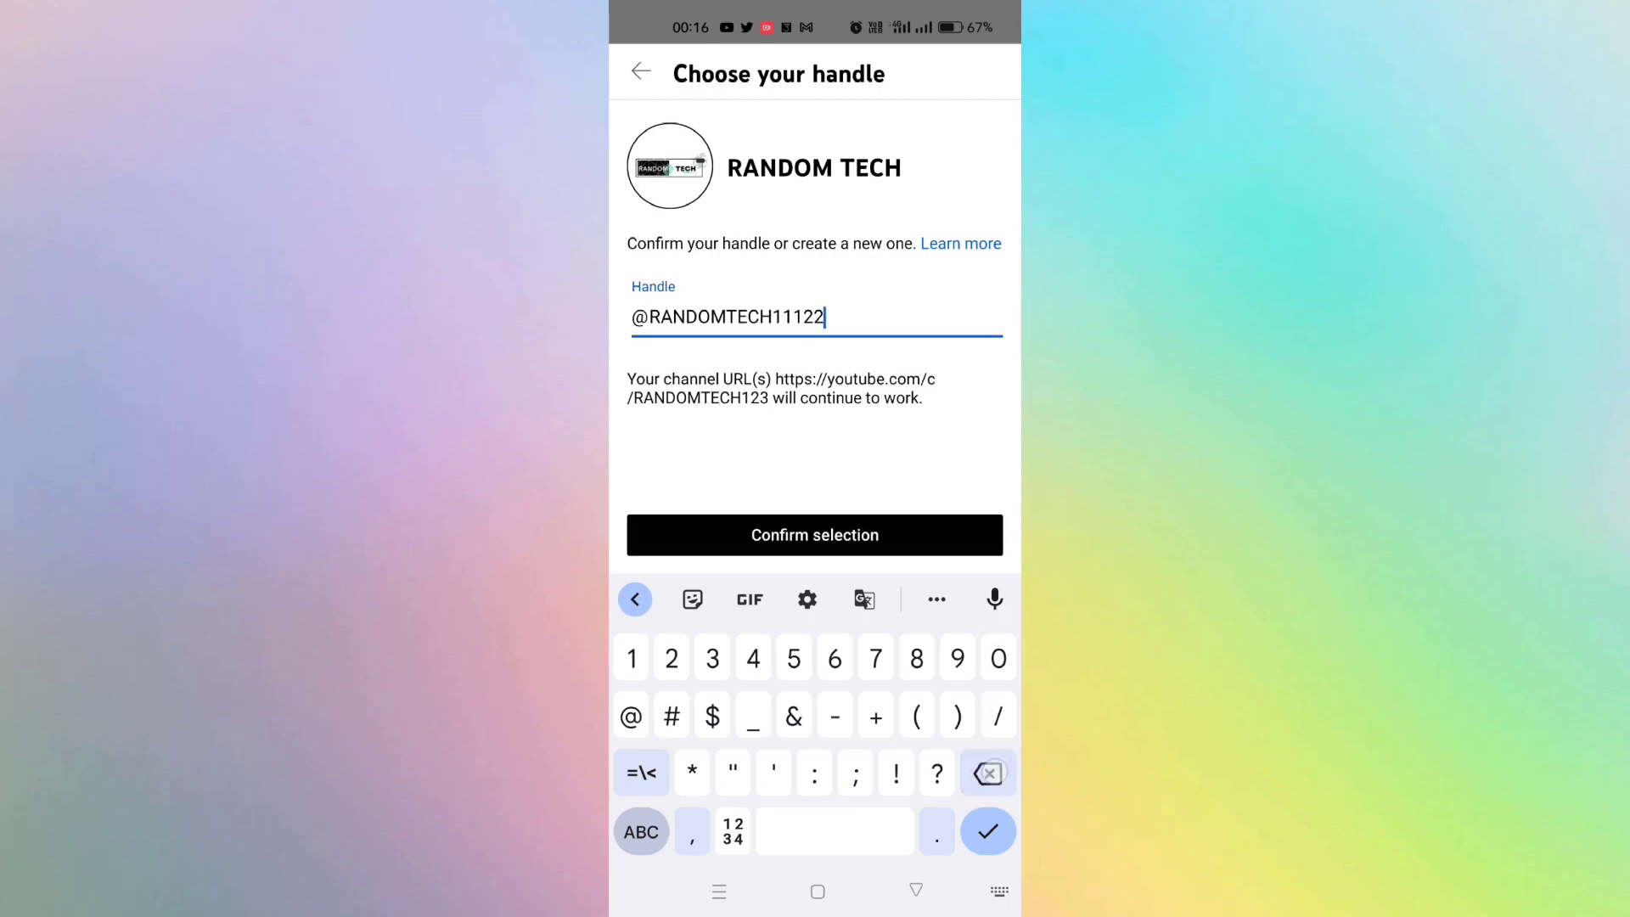
pyautogui.click(988, 772)
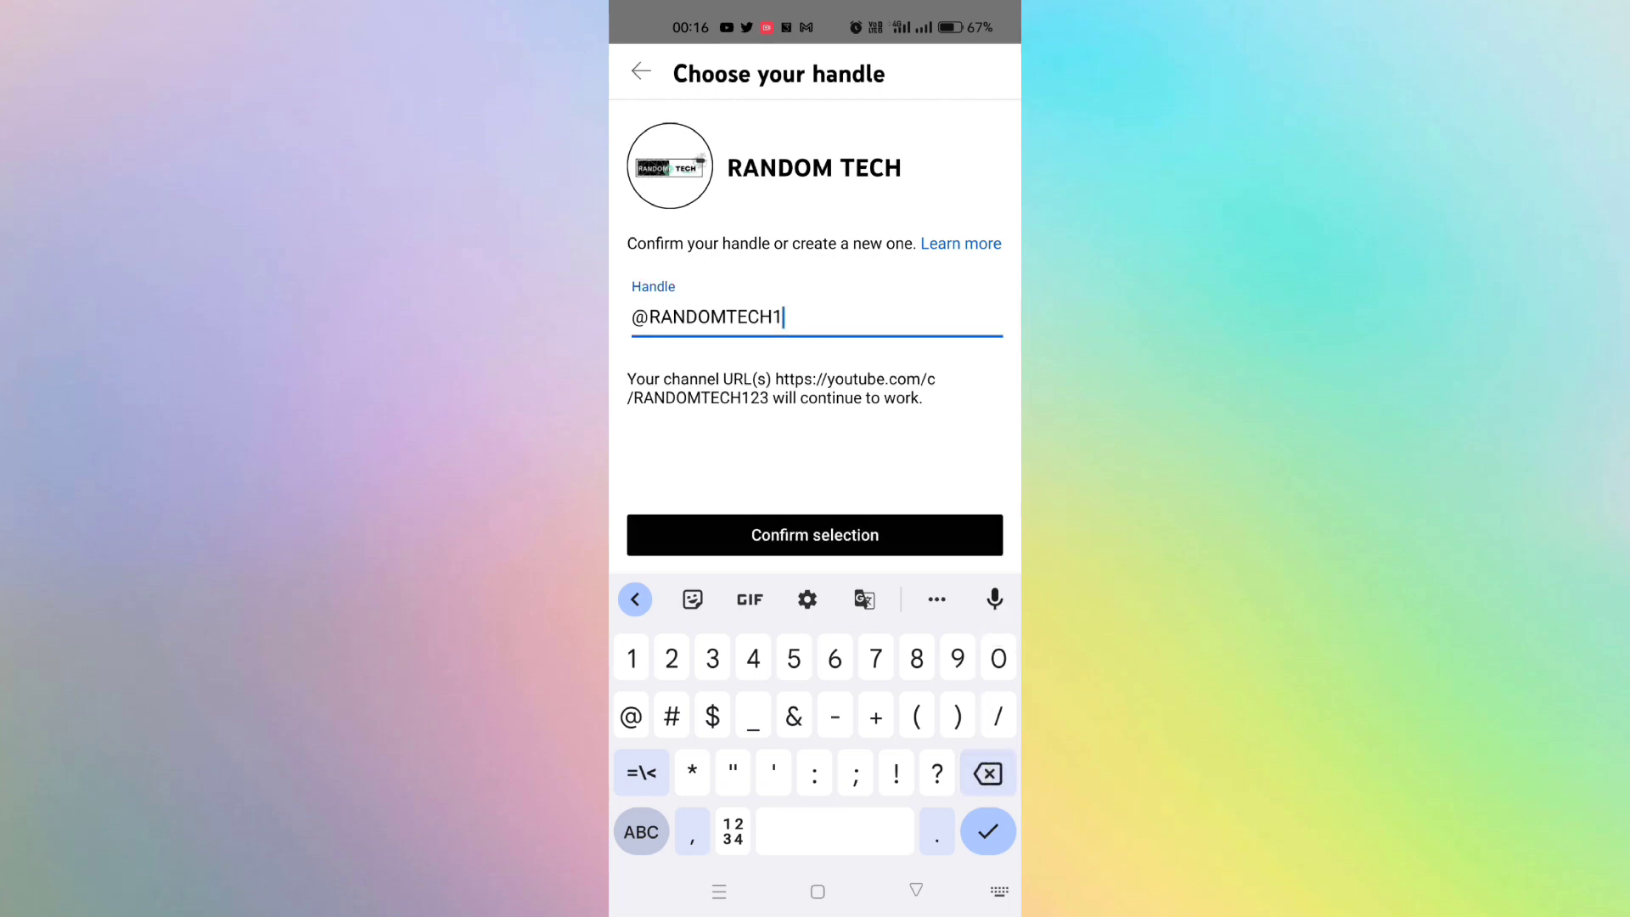
pyautogui.write('2')
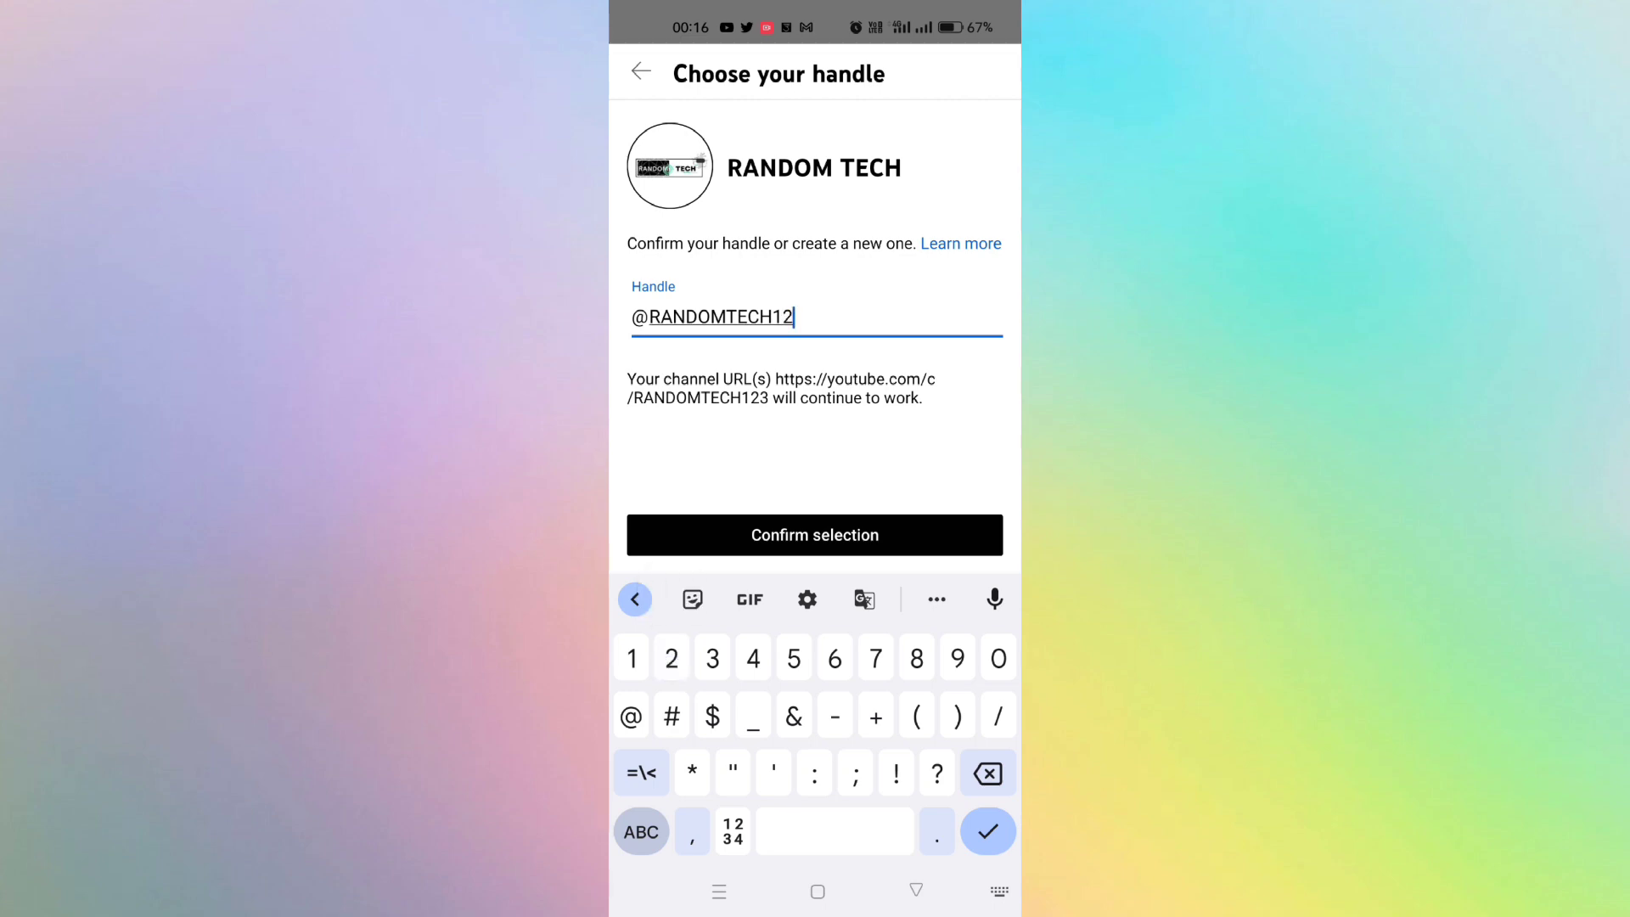
pyautogui.write('34')
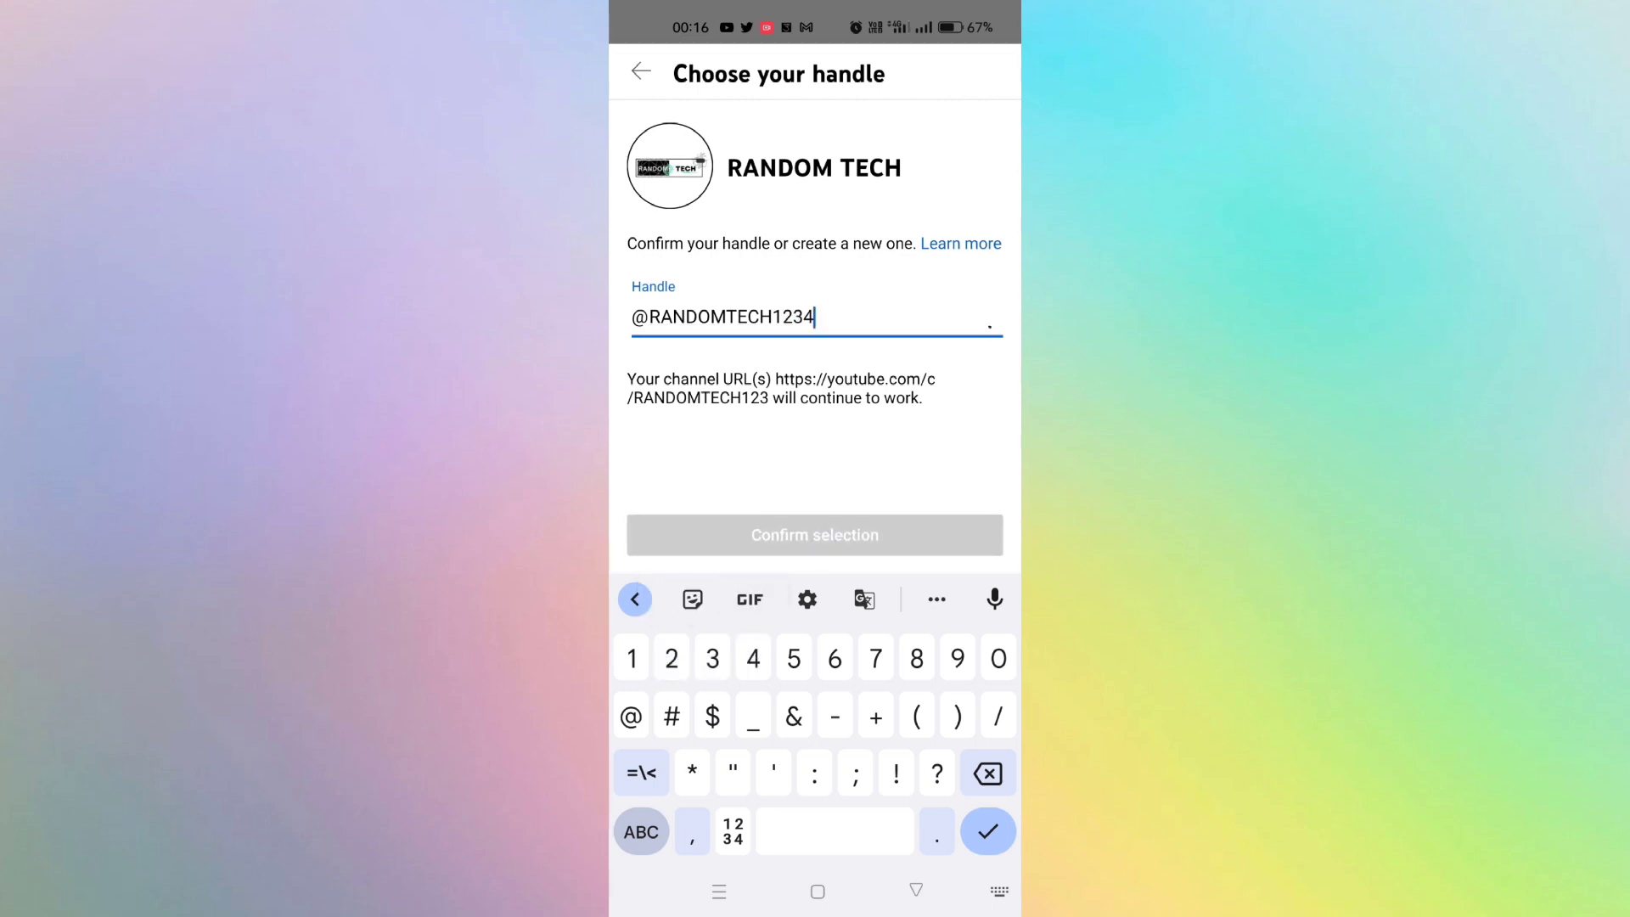
pyautogui.click(815, 535)
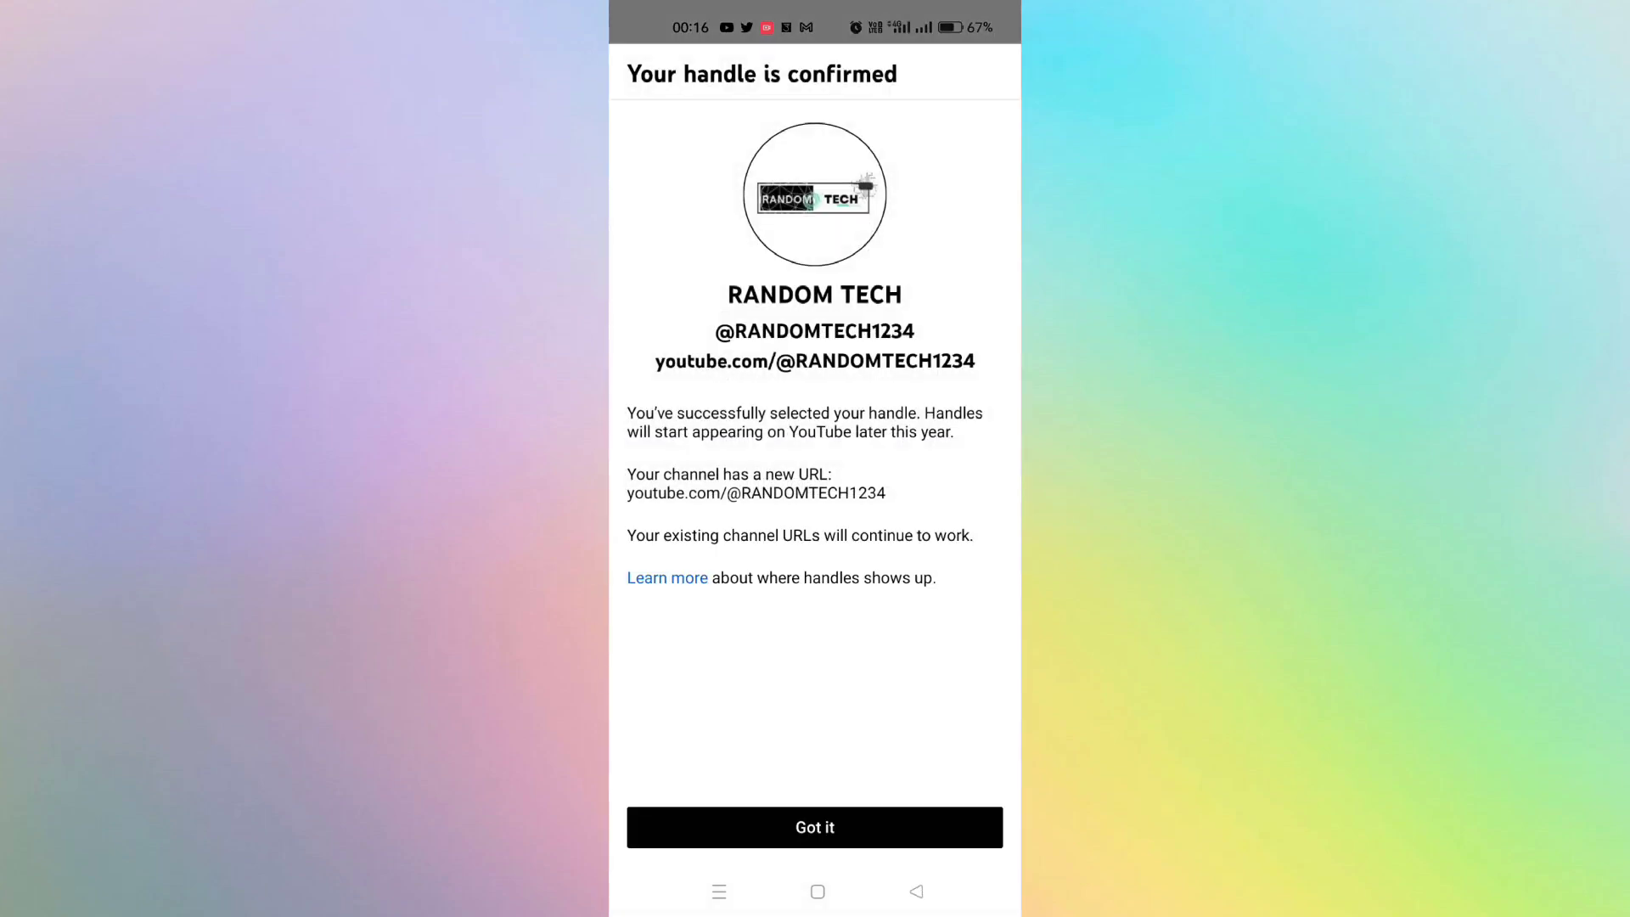
pyautogui.click(815, 828)
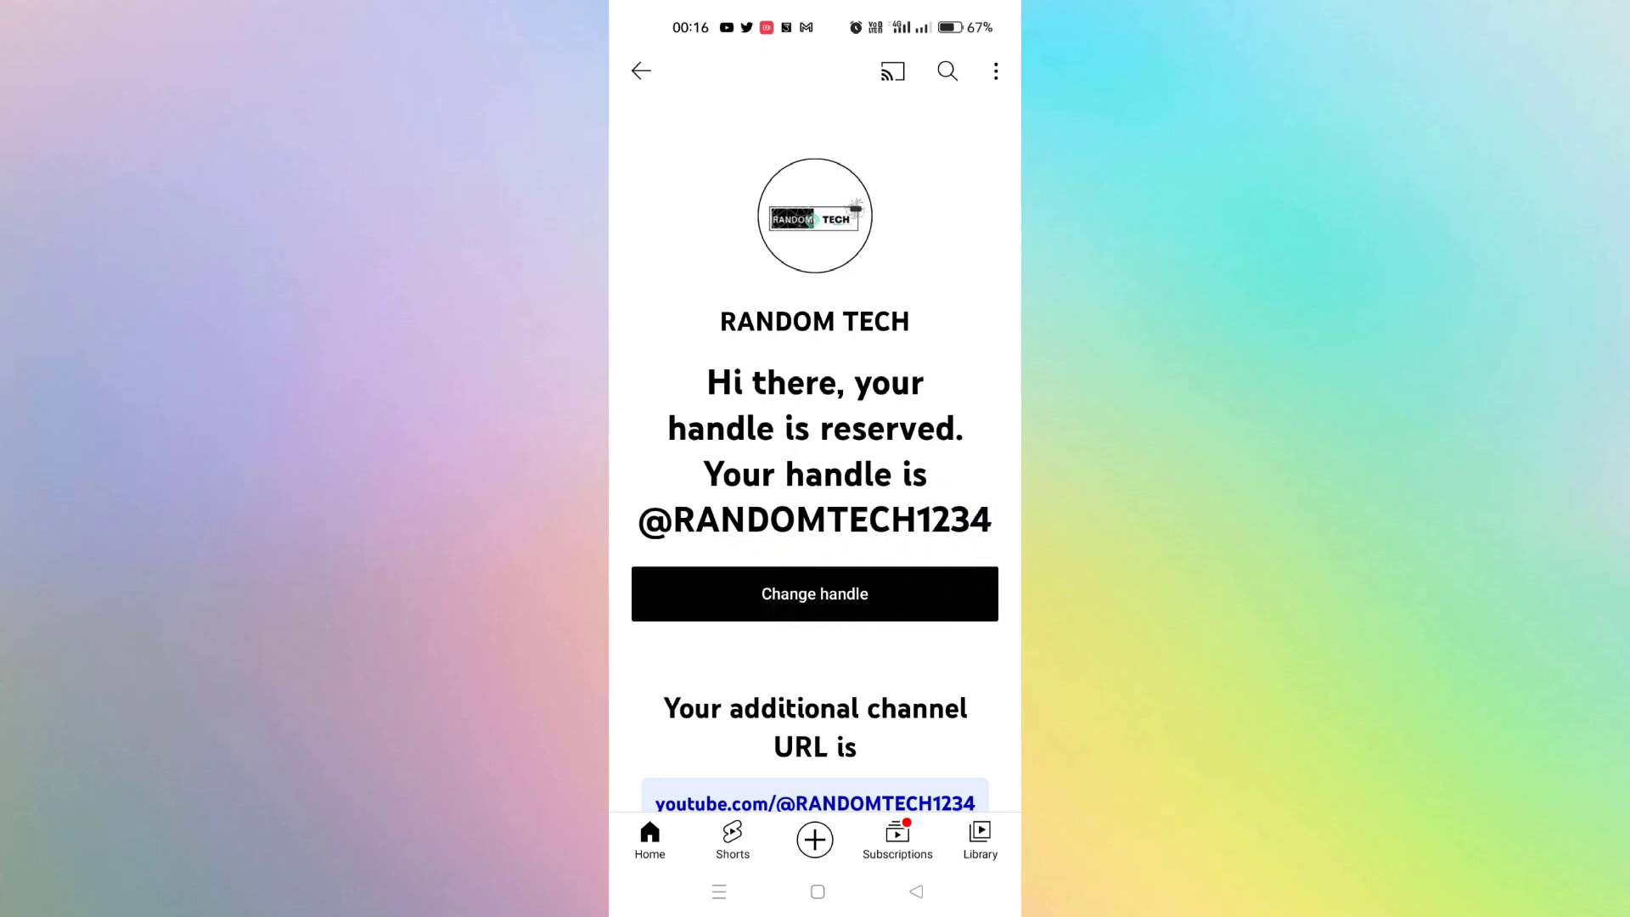
pyautogui.scroll(-3)
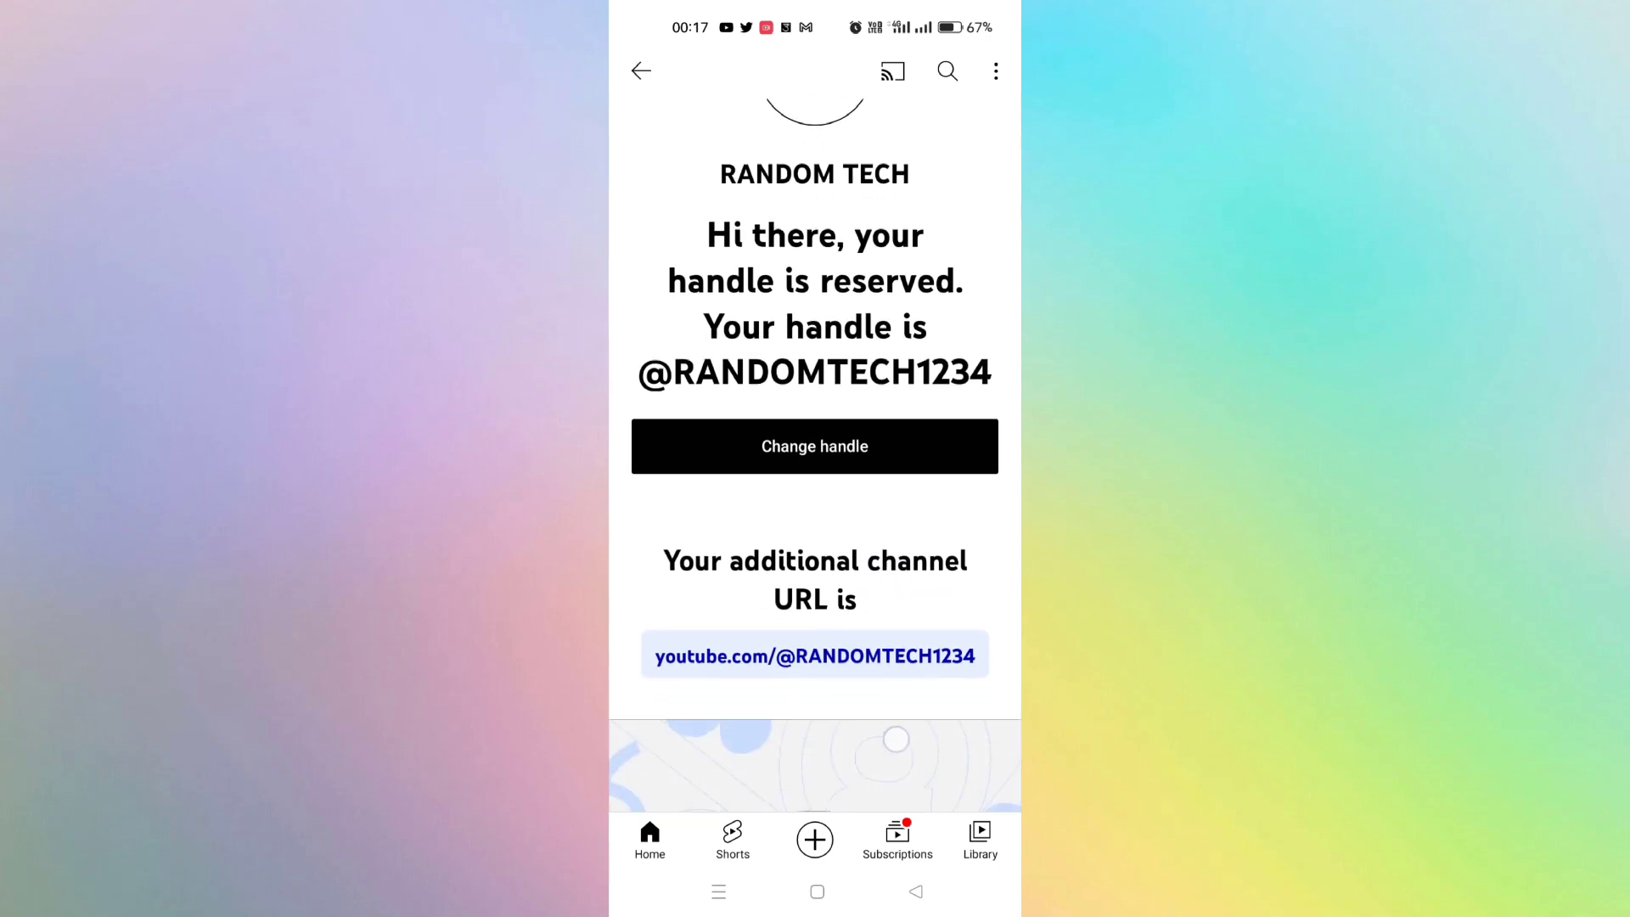